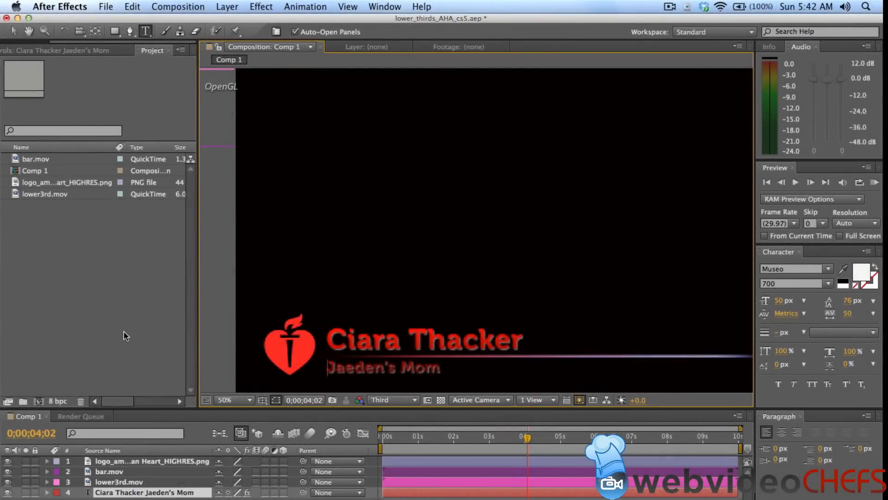
{"action": "mouse_move", "coordinate": [237, 163]}
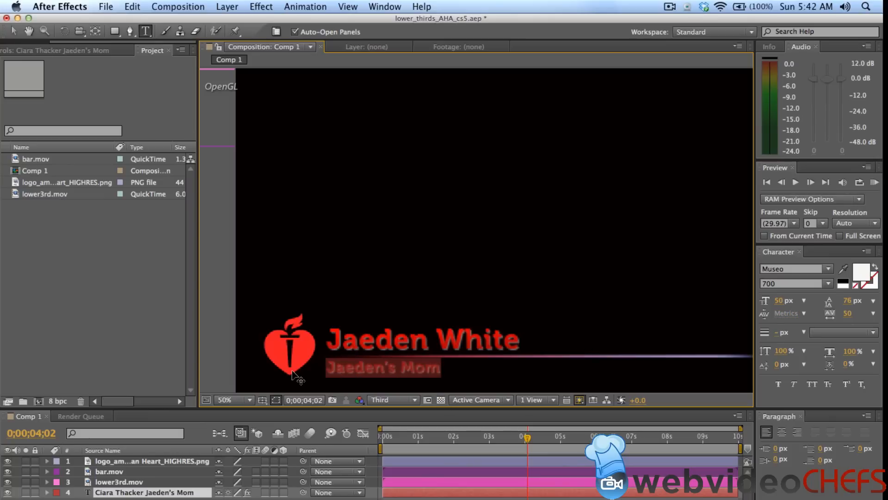
Retype the subtitle line to read 2012 Face of Heart
{"action": "type", "text": "2012 Face"}
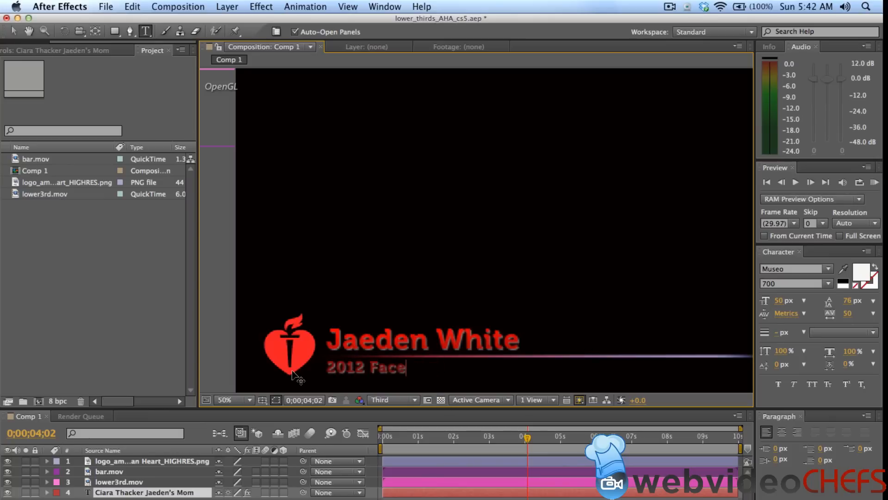
{"action": "type", "text": "of Heart"}
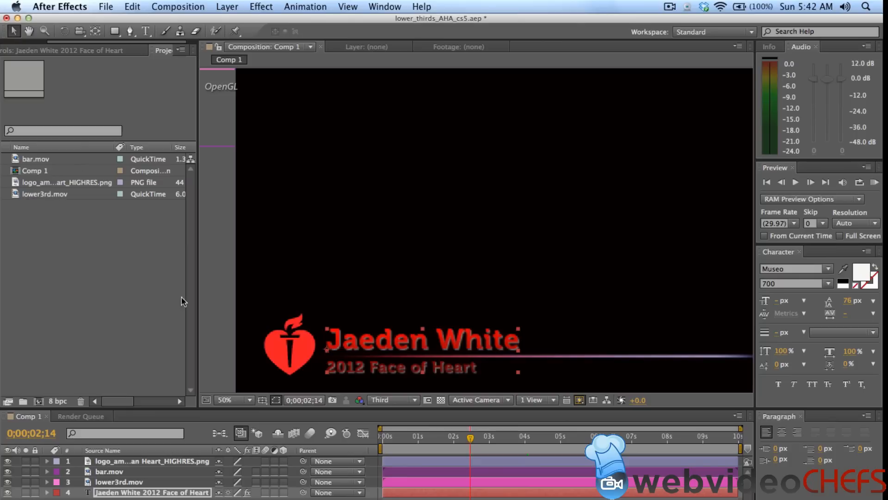
{"action": "mouse_move", "coordinate": [37, 162]}
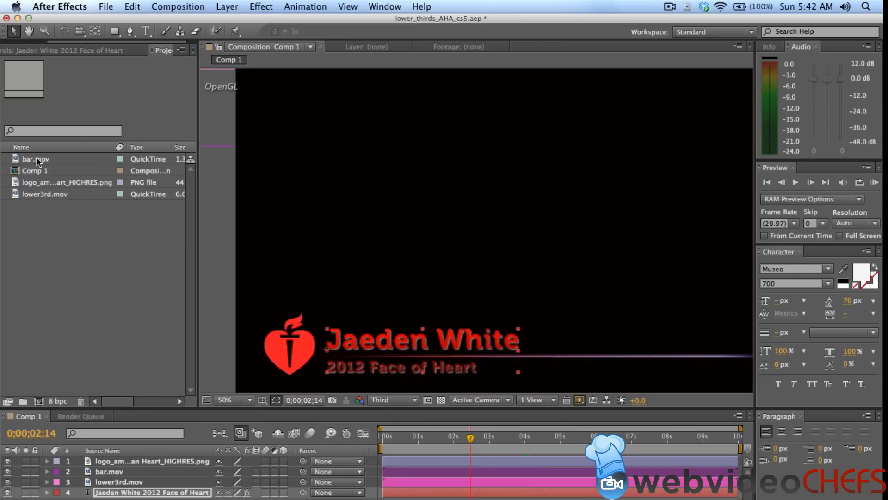
Select Comp 1 in the Project panel and add it to the Render Queue
{"action": "left_click", "coordinate": [34, 170]}
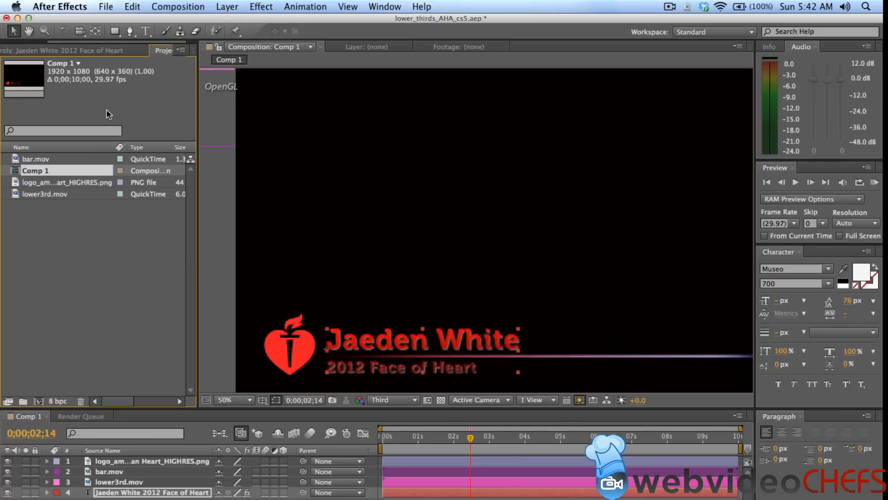
{"action": "left_click", "coordinate": [178, 7]}
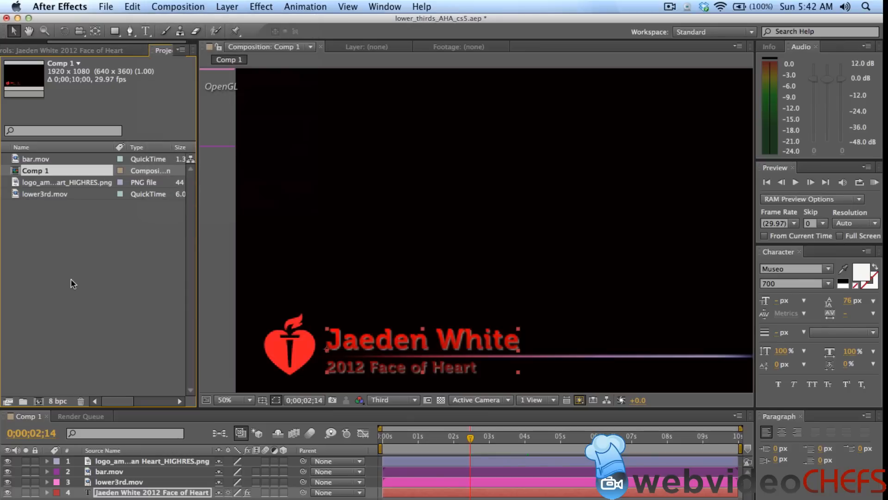
{"action": "left_click", "coordinate": [81, 416]}
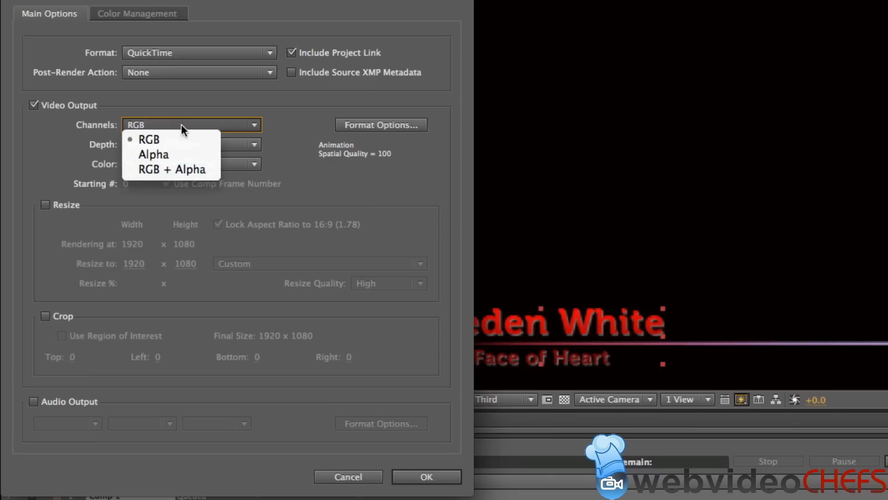
{"action": "mouse_move", "coordinate": [189, 170]}
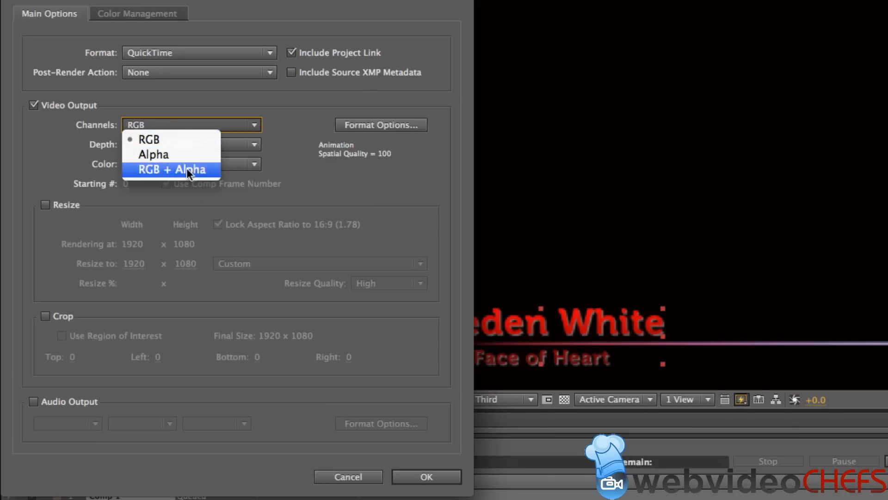
Set the output module channels to RGB + Alpha for the QuickTime movie
{"action": "left_click", "coordinate": [170, 170]}
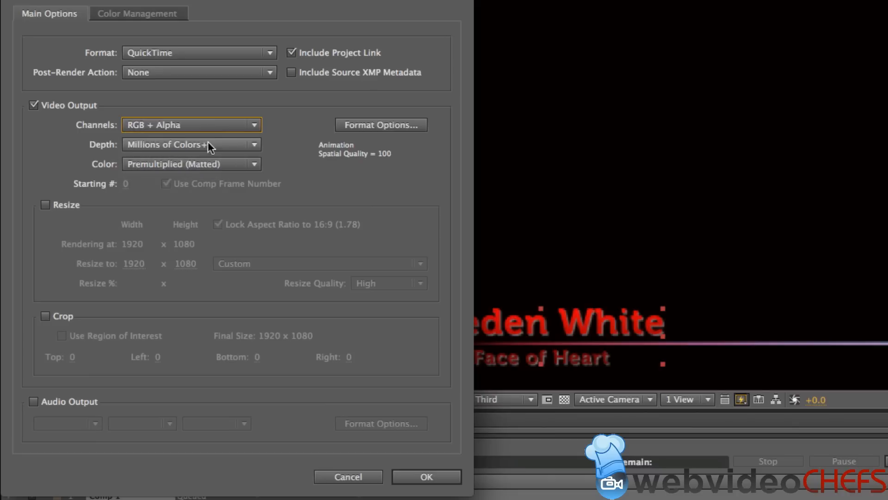
{"action": "left_click", "coordinate": [426, 476]}
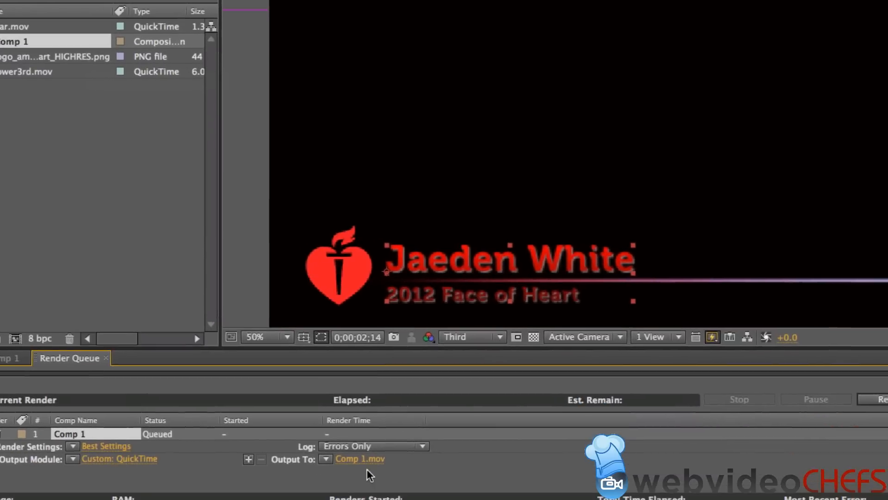
Save the output as jaedenwhite.mov in the Motion Graphics folder and start the render
{"action": "left_click", "coordinate": [360, 459]}
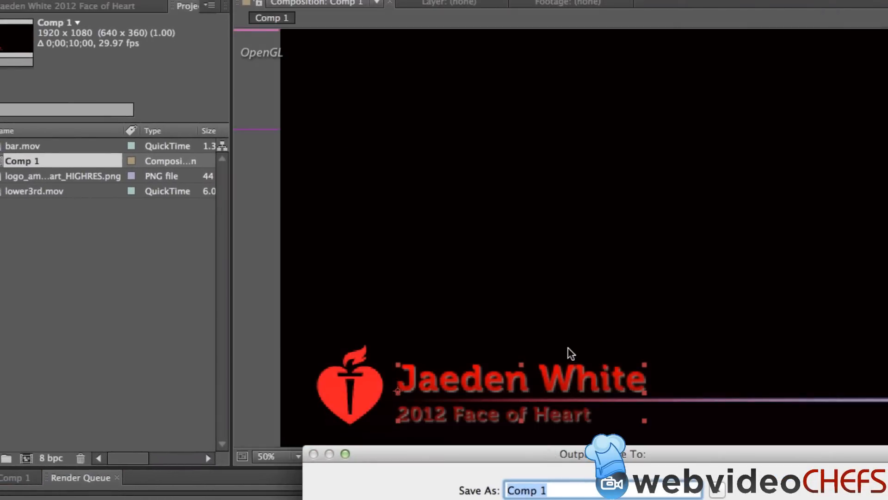
{"action": "type", "text": "jaeden"}
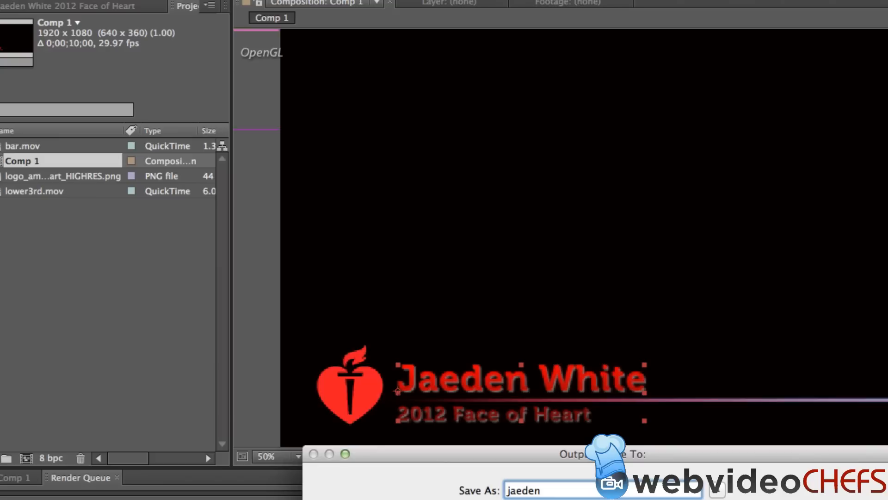
{"action": "type", "text": "white"}
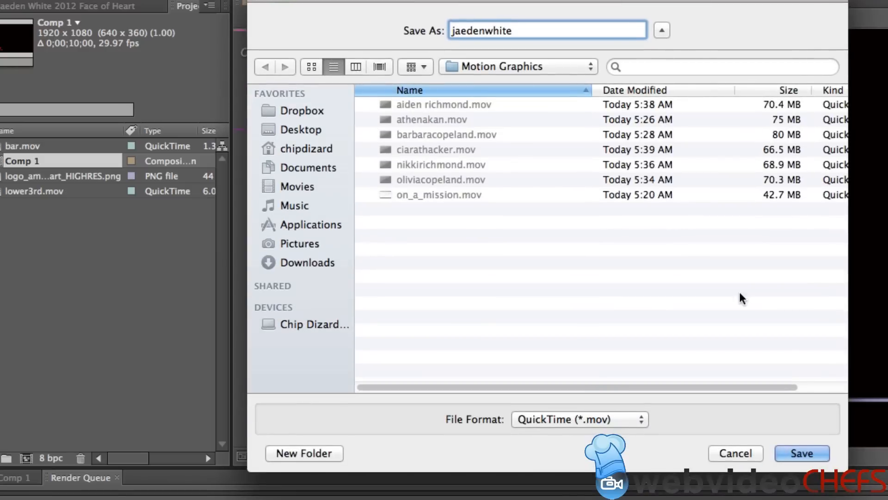
{"action": "left_click", "coordinate": [801, 454]}
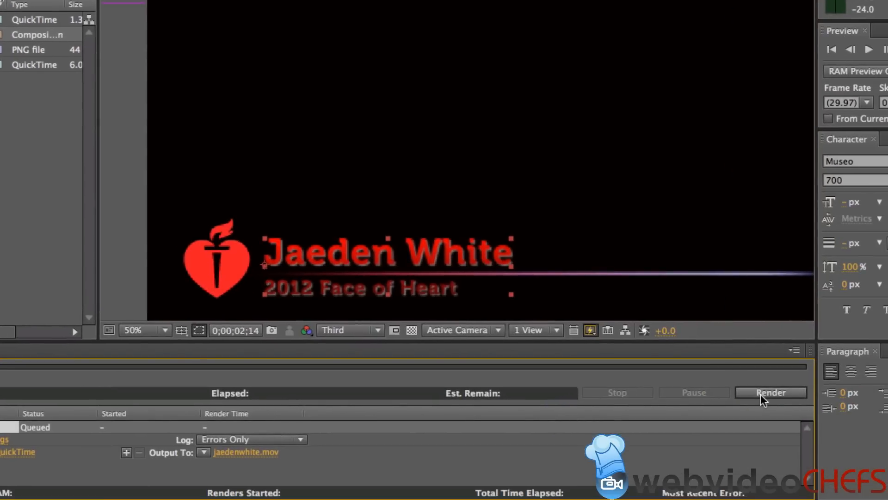
{"action": "left_click", "coordinate": [772, 392]}
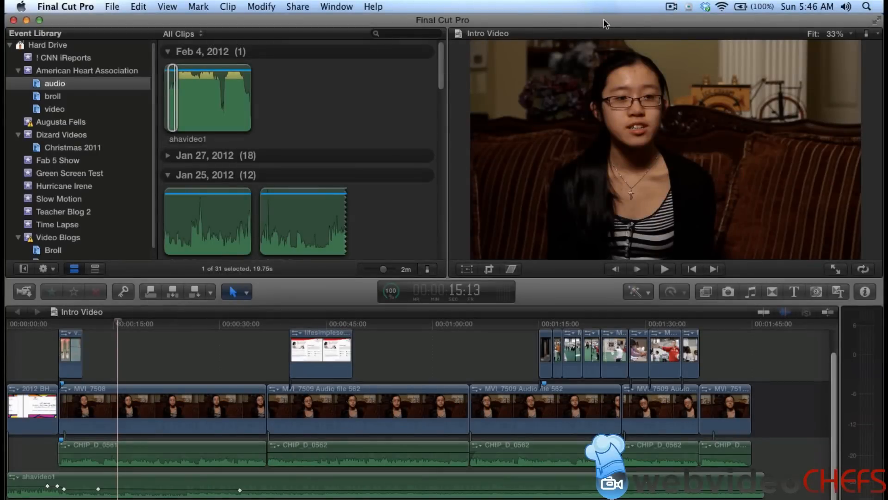
{"action": "mouse_move", "coordinate": [451, 18]}
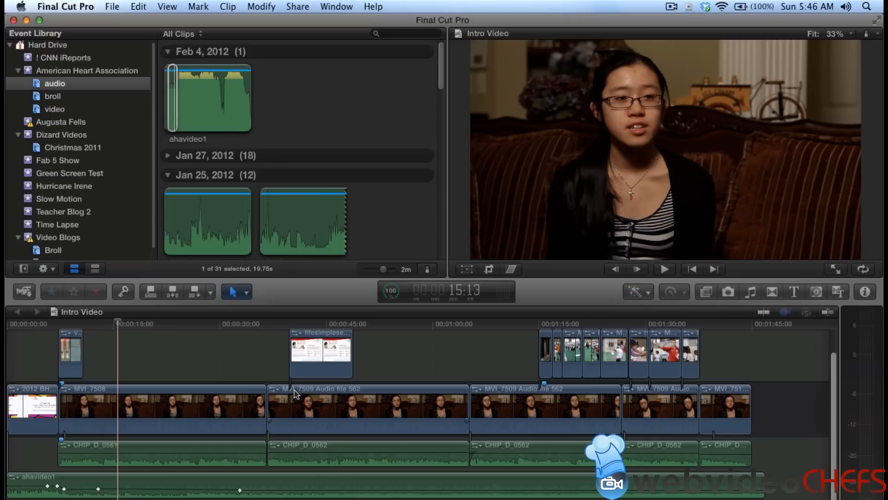
{"action": "mouse_move", "coordinate": [242, 215]}
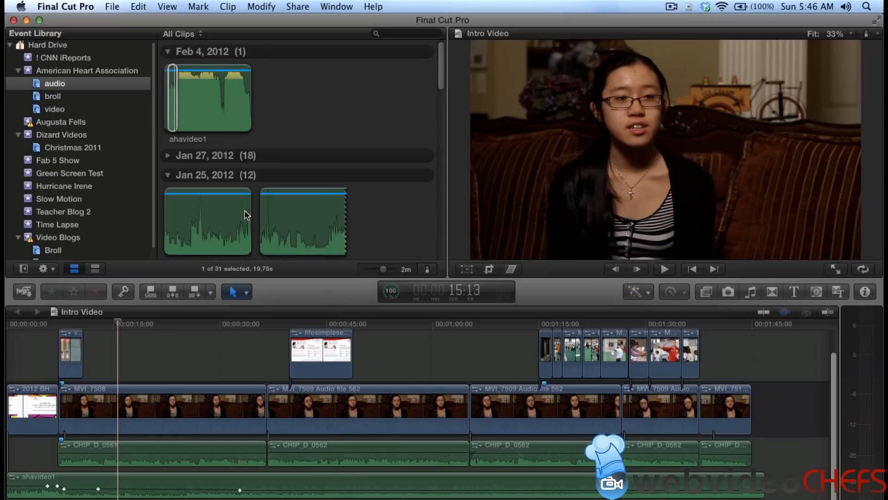
Start importing media into the Final Cut Pro X library
{"action": "left_click", "coordinate": [119, 7]}
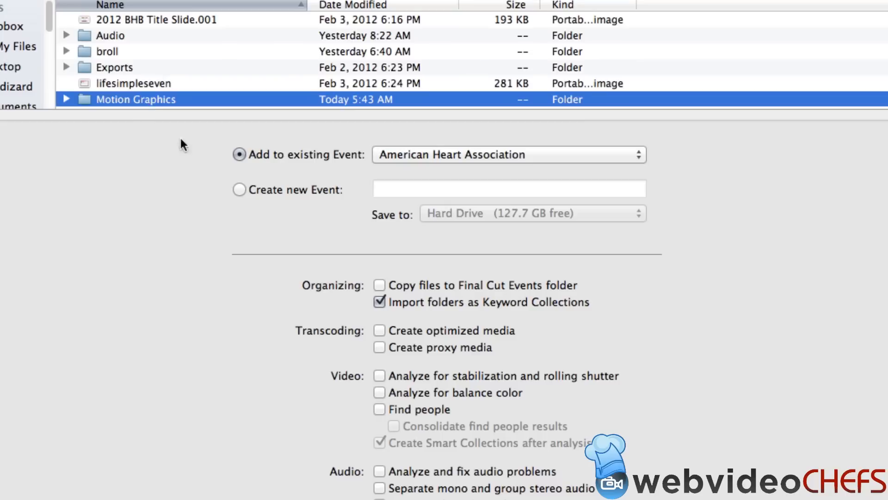
{"action": "mouse_move", "coordinate": [402, 304]}
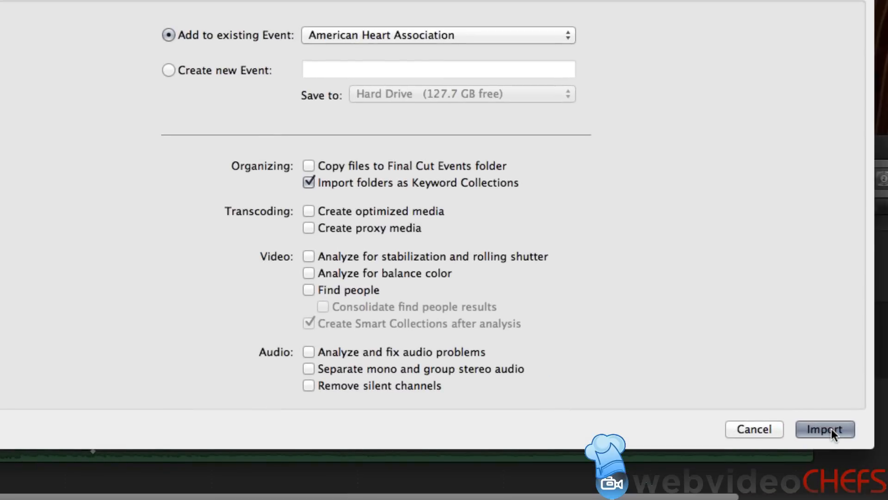
Import the Motion Graphics folder into the American Heart Association event
{"action": "left_click", "coordinate": [826, 429]}
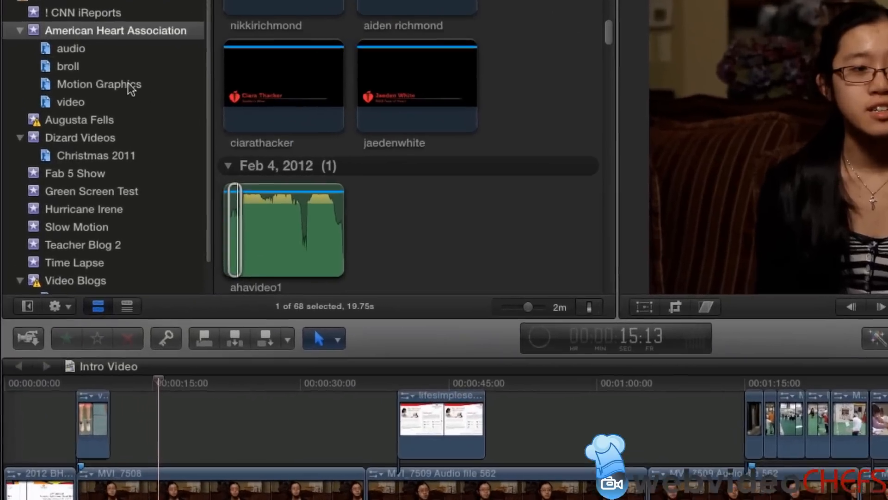
Preview the athenakan title clip in the Motion Graphics collection
{"action": "left_click", "coordinate": [98, 84]}
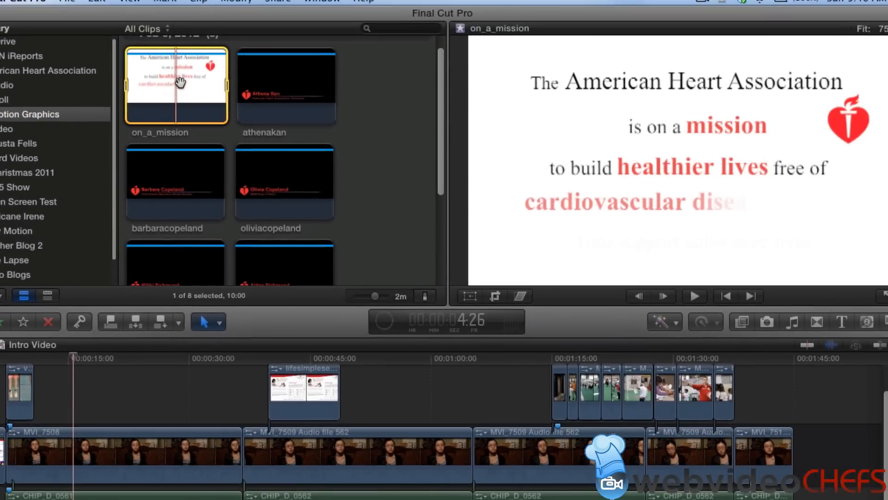
{"action": "left_click", "coordinate": [263, 88]}
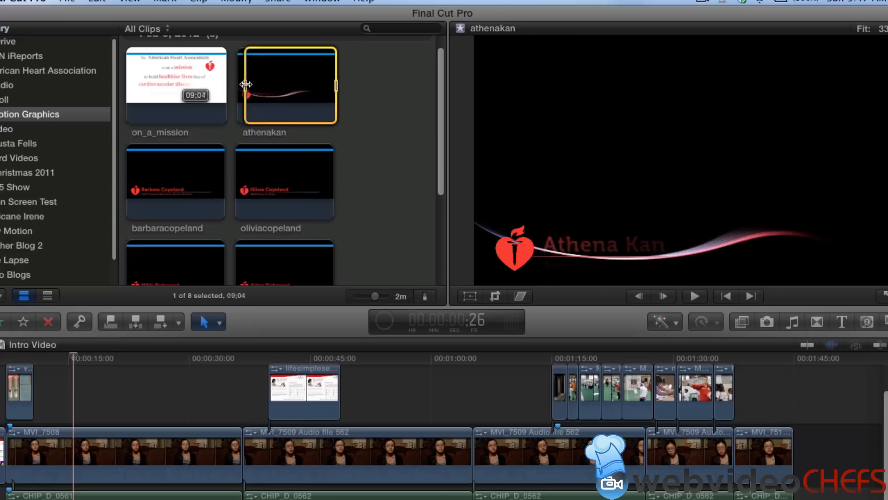
{"action": "right_click", "coordinate": [287, 85]}
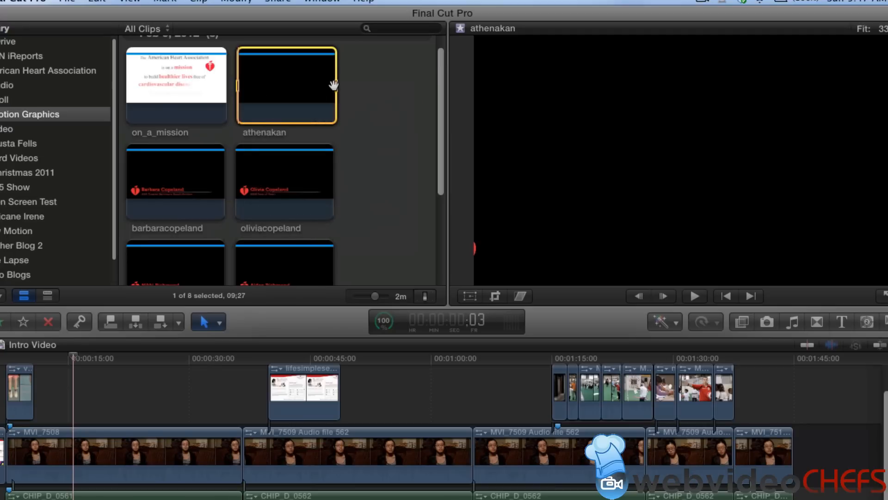
{"action": "mouse_move", "coordinate": [289, 84]}
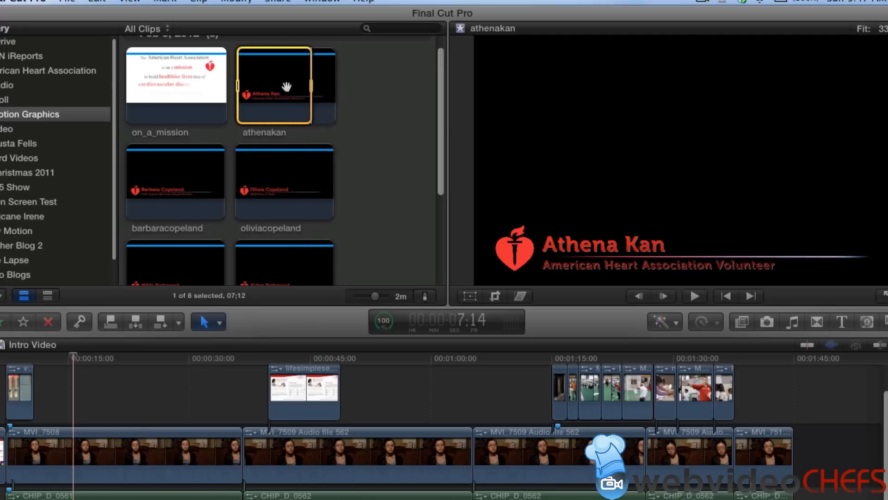
{"action": "mouse_move", "coordinate": [57, 366]}
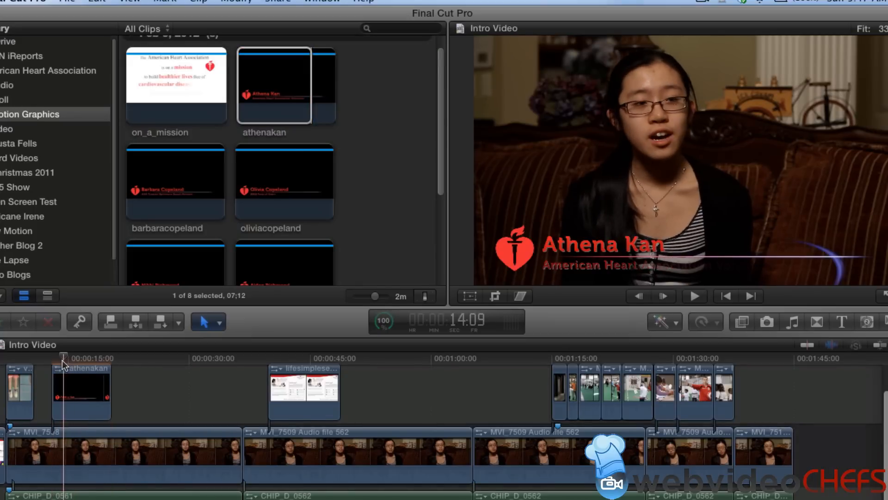
Position the playhead just before the title over the interview footage and play back
{"action": "left_click", "coordinate": [48, 371]}
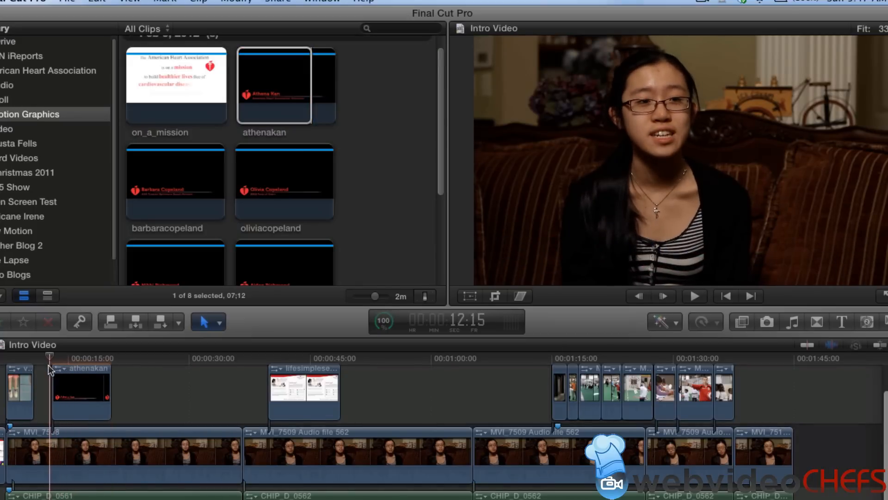
{"action": "left_click", "coordinate": [694, 296]}
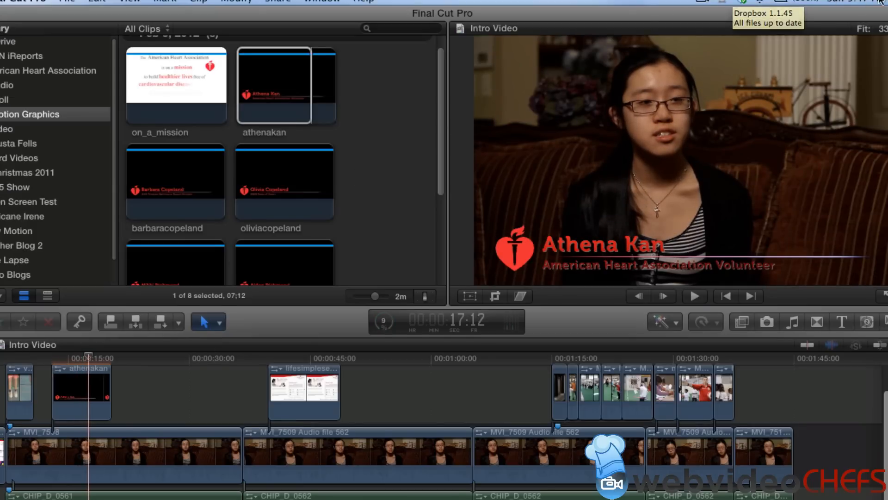
{"action": "left_click", "coordinate": [861, 23]}
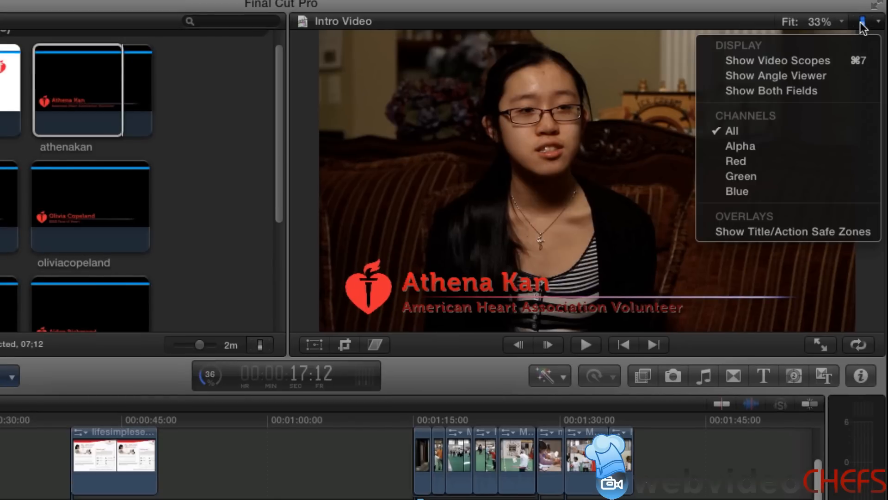
{"action": "left_click", "coordinate": [796, 231]}
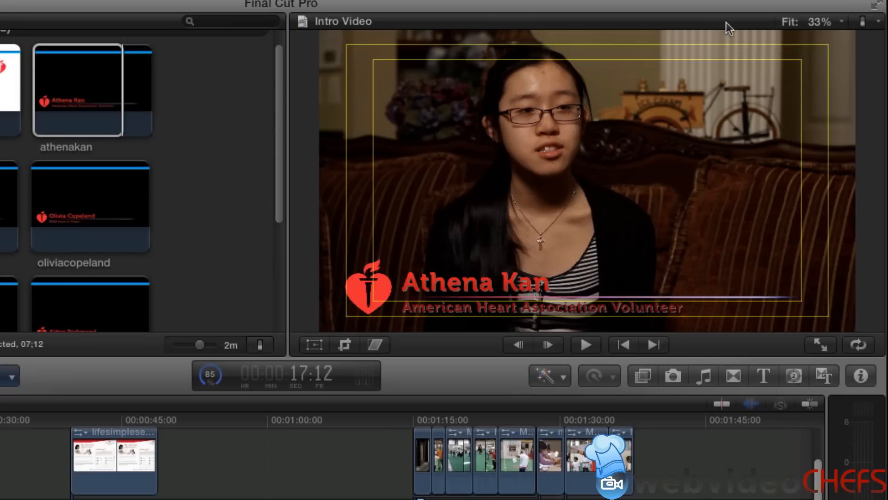
{"action": "left_click", "coordinate": [861, 18]}
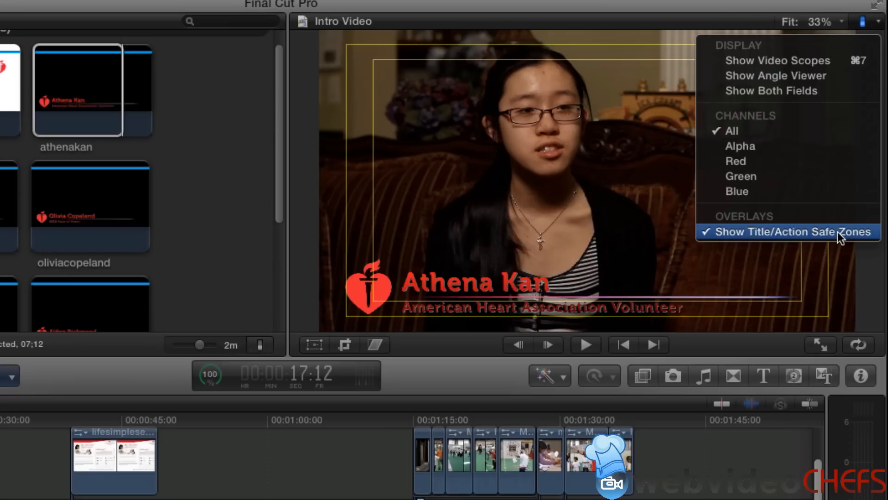
{"action": "left_click", "coordinate": [794, 231]}
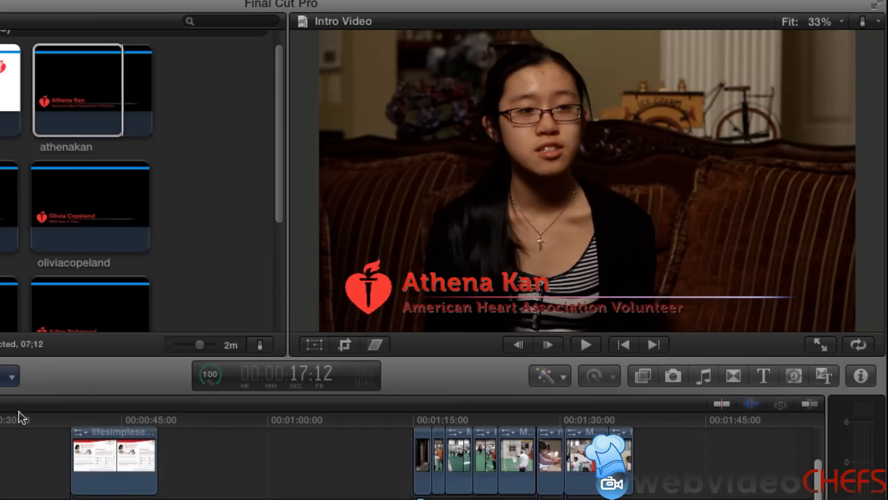
{"action": "mouse_move", "coordinate": [23, 413]}
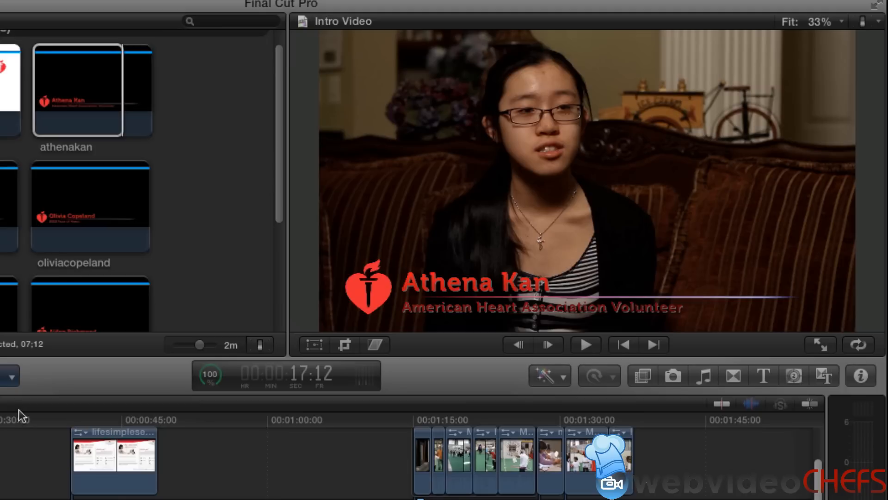
{"action": "mouse_move", "coordinate": [102, 331]}
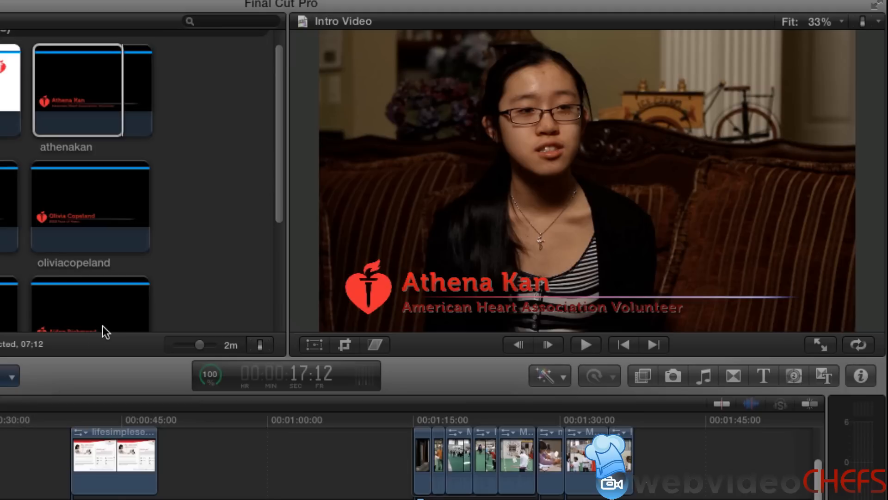